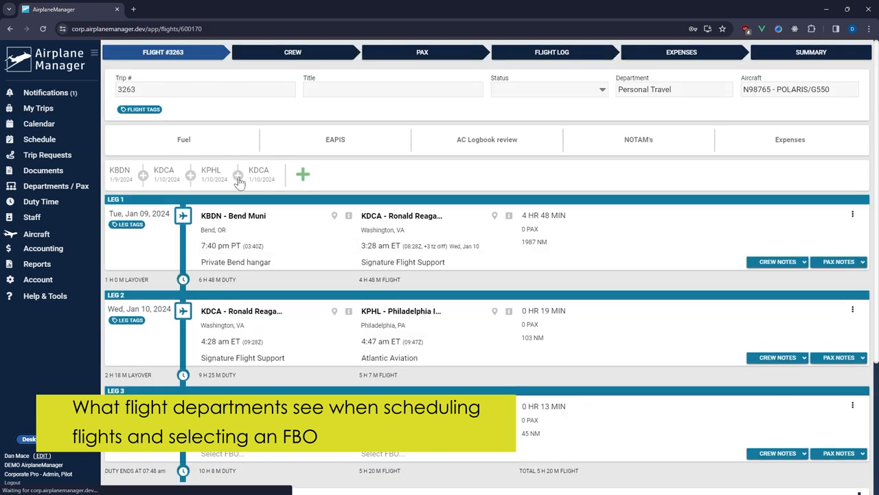
Step: Open the KHEF FBO options for the trip leg and select Chantilly Air Jet Center
{"action": "left_click", "coordinate": [303, 175]}
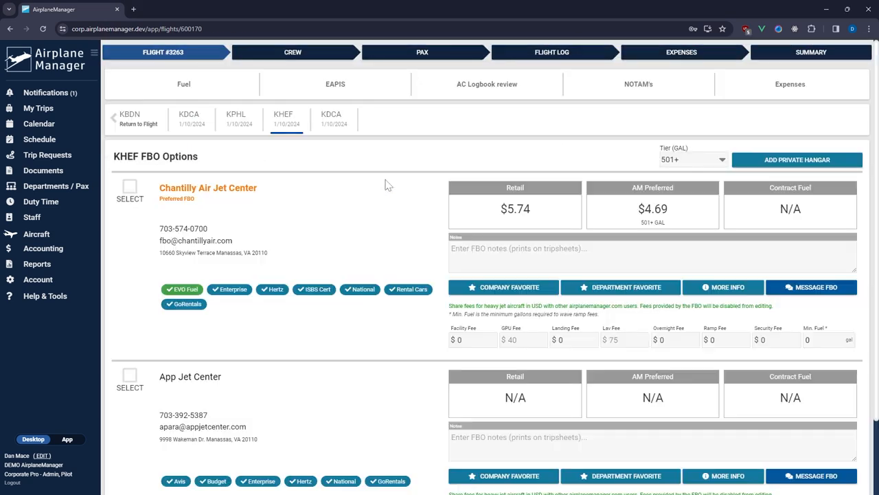
{"action": "mouse_move", "coordinate": [130, 188]}
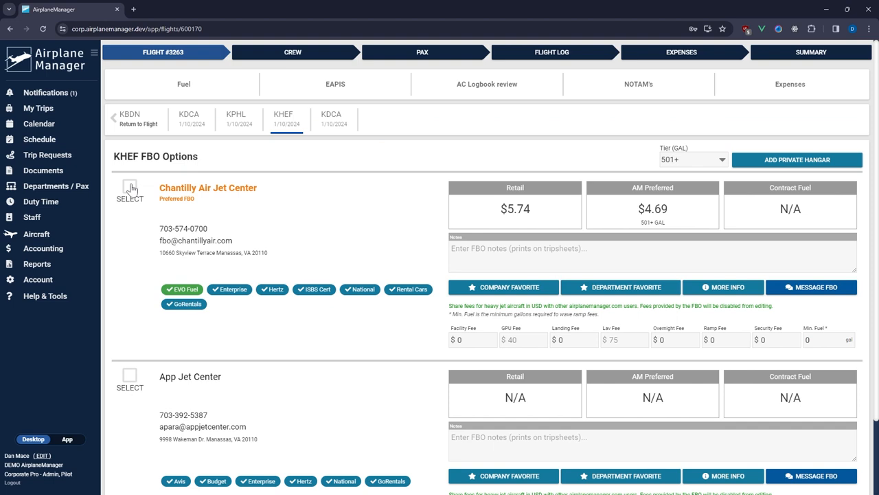
{"action": "left_click", "coordinate": [130, 186]}
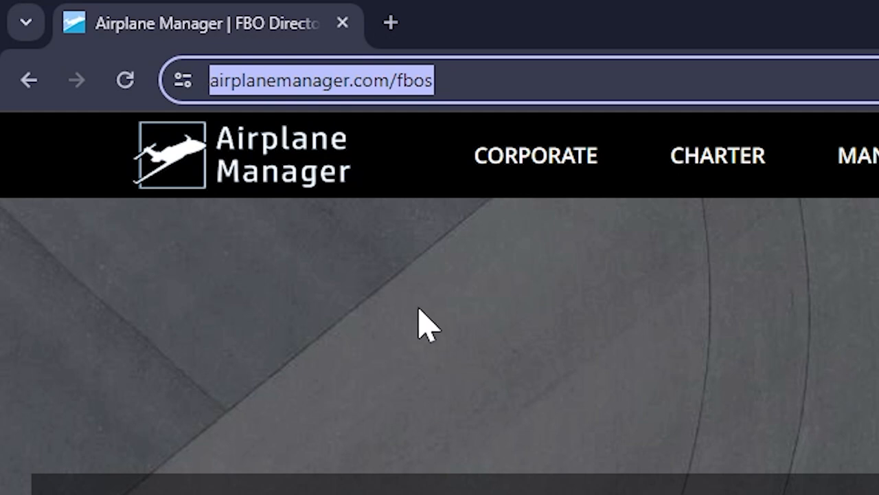
Step: Search the public FBO directory for KTEB and open an FBO from the results
{"action": "left_click", "coordinate": [426, 323]}
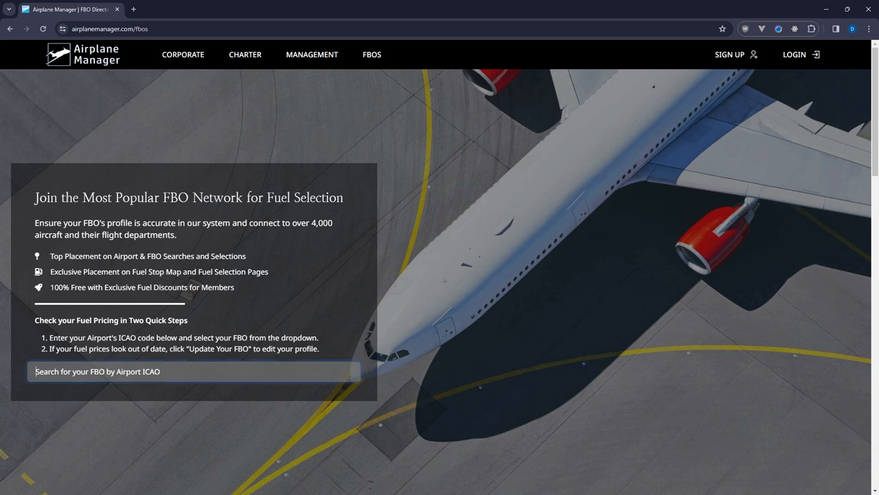
{"action": "type", "text": "kteb"}
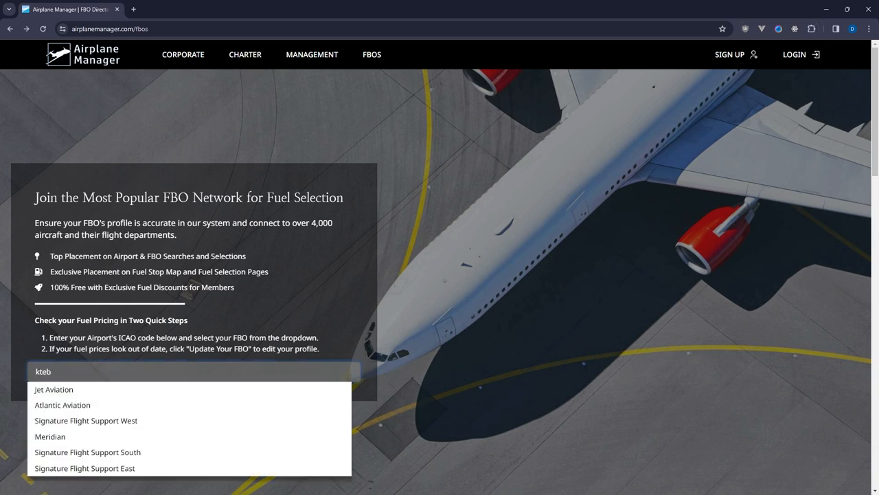
{"action": "mouse_move", "coordinate": [105, 397]}
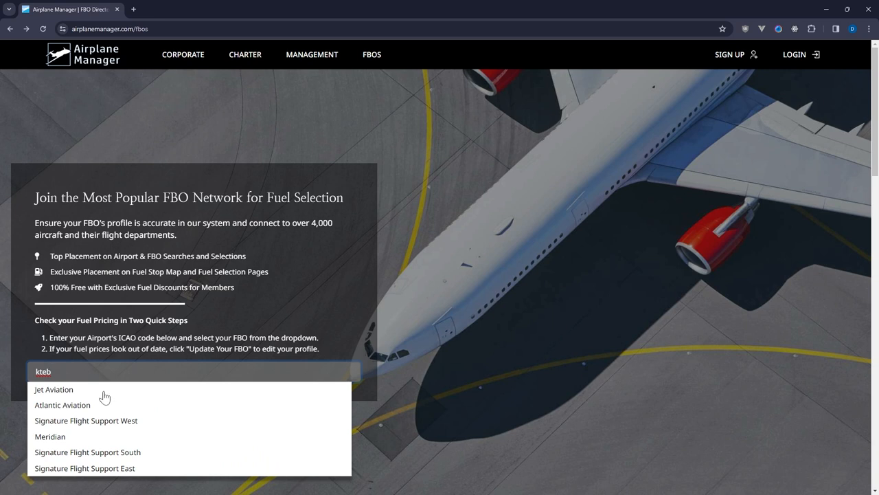
{"action": "mouse_move", "coordinate": [92, 457]}
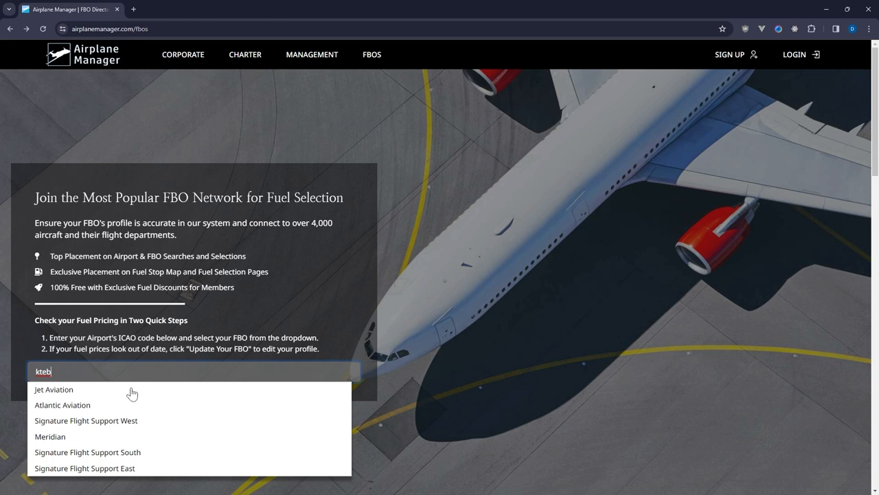
{"action": "left_click", "coordinate": [54, 390]}
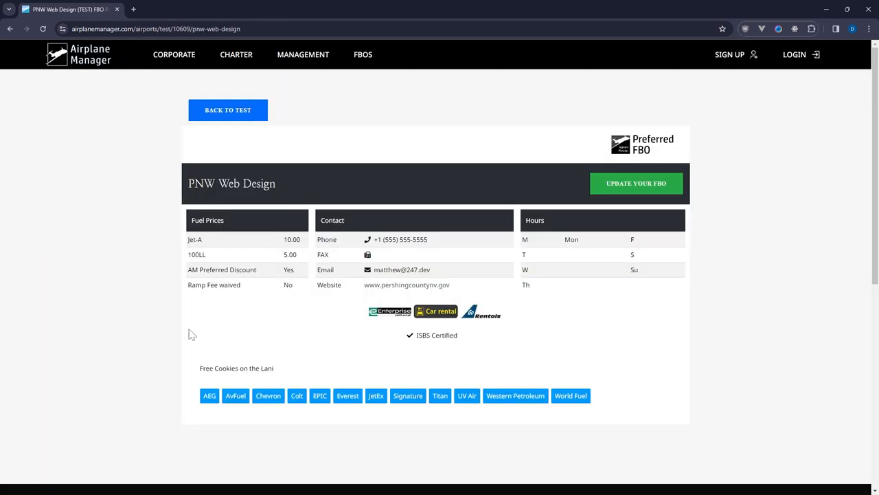
{"action": "mouse_move", "coordinate": [519, 279]}
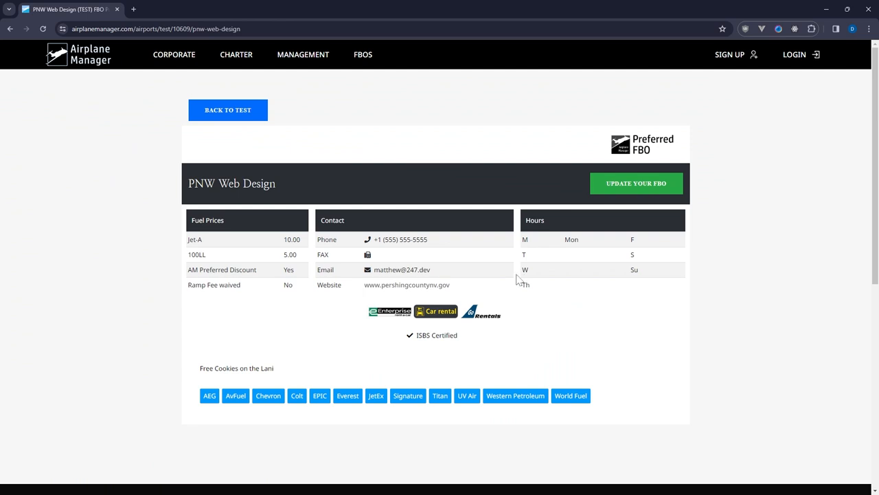
{"action": "mouse_move", "coordinate": [218, 244]}
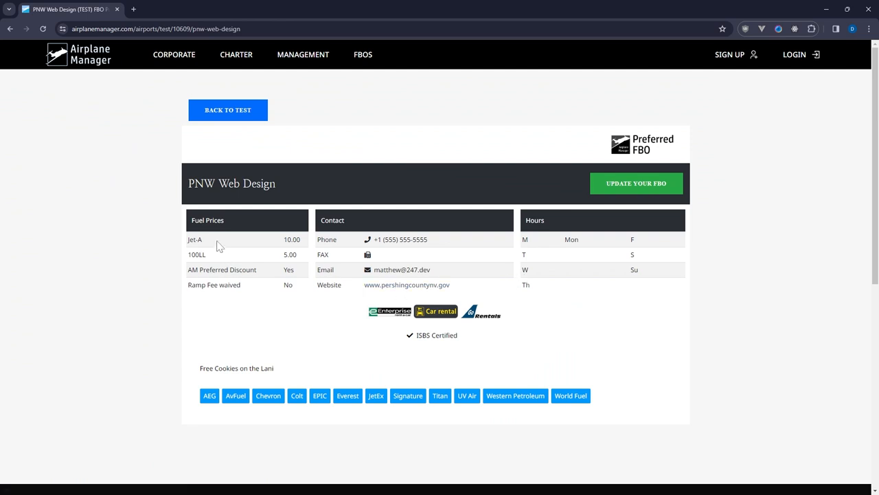
{"action": "mouse_move", "coordinate": [607, 204]}
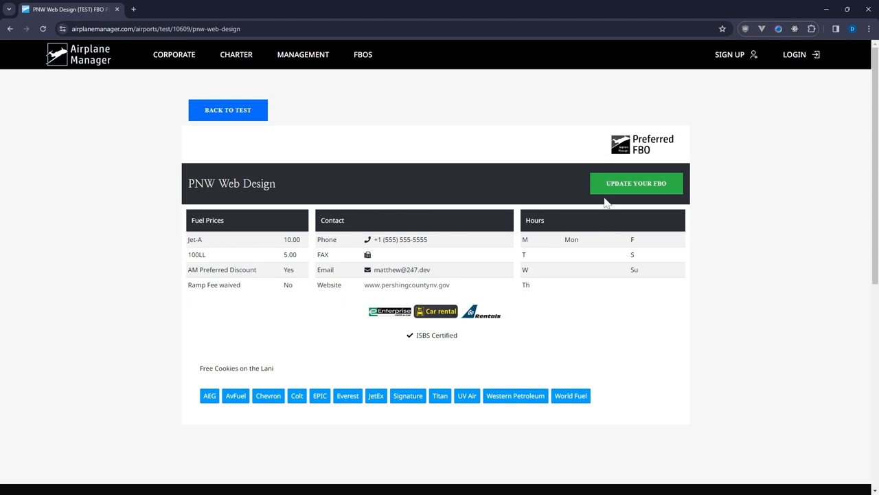
Step: Request emailed login instructions to update the PNW Web Design FBO listing
{"action": "left_click", "coordinate": [635, 183]}
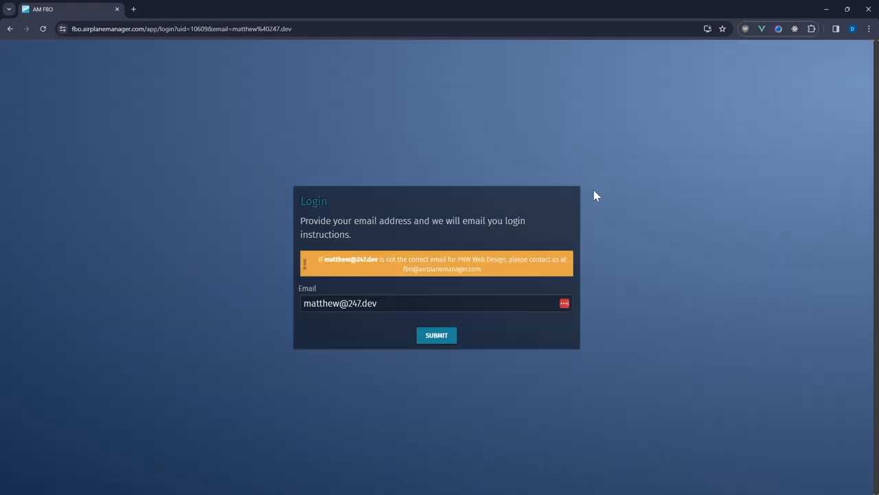
{"action": "mouse_move", "coordinate": [329, 270]}
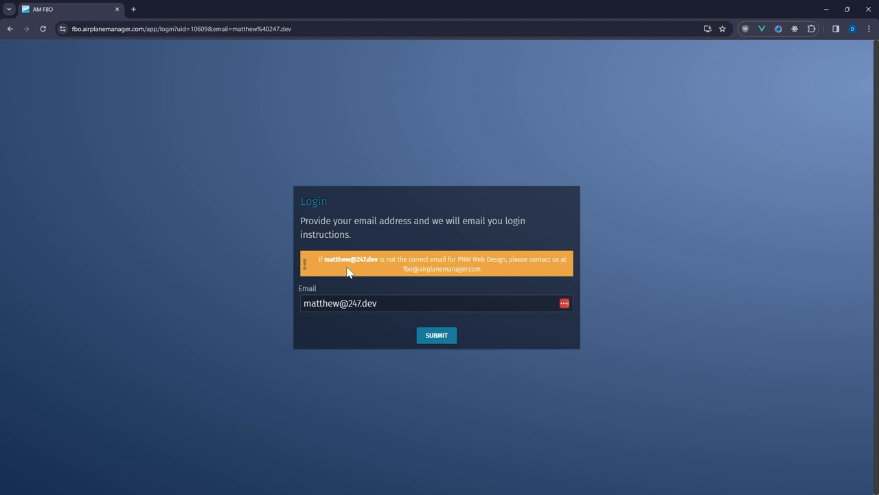
{"action": "mouse_move", "coordinate": [436, 335]}
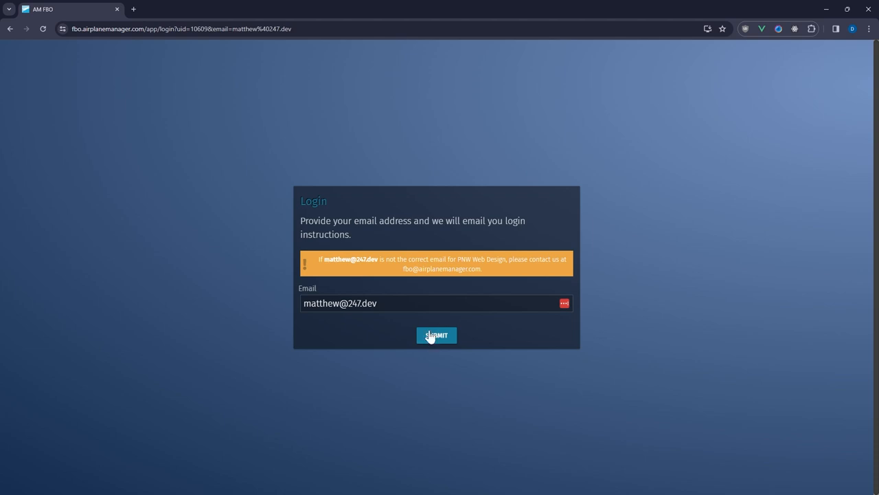
{"action": "left_click", "coordinate": [436, 335]}
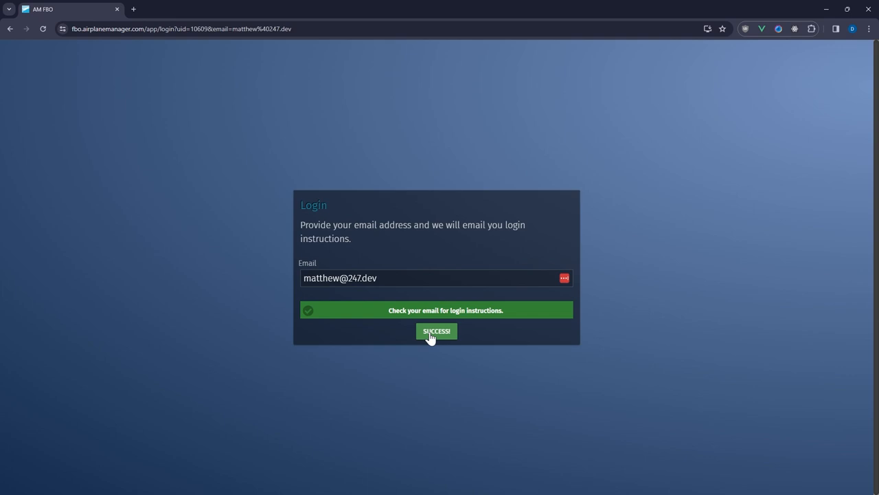
{"action": "mouse_move", "coordinate": [413, 322]}
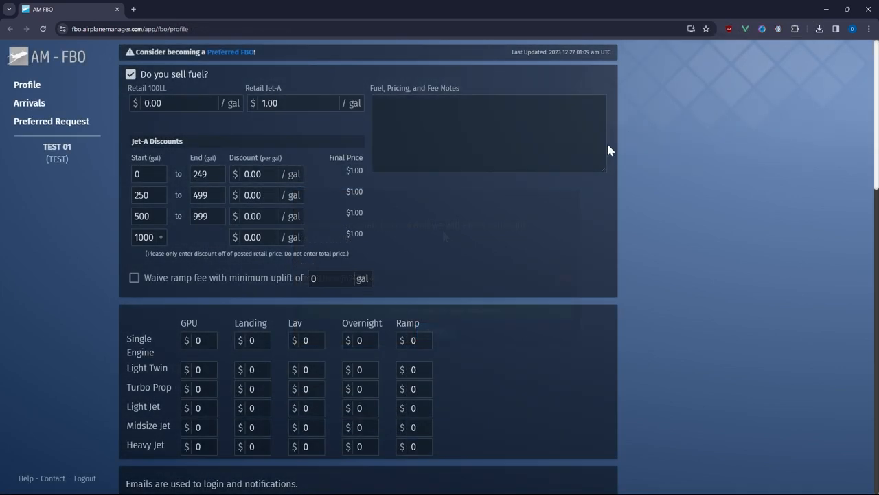
{"action": "mouse_move", "coordinate": [342, 53]}
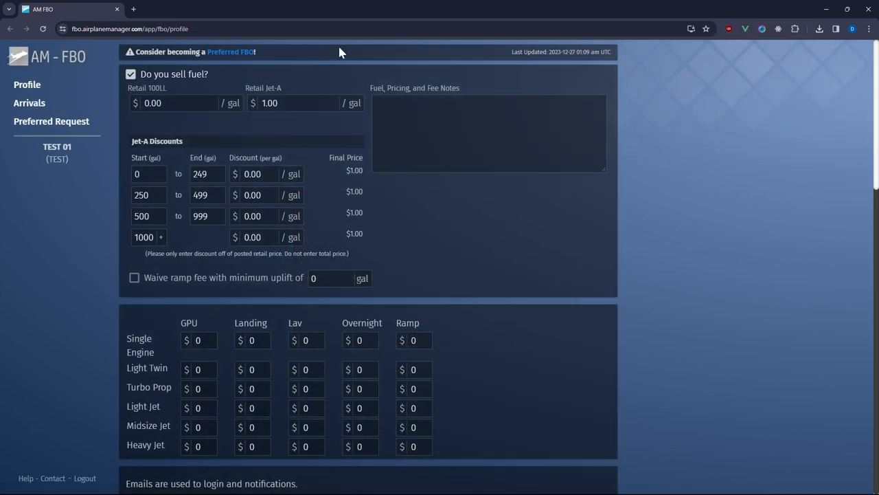
{"action": "mouse_move", "coordinate": [554, 67]}
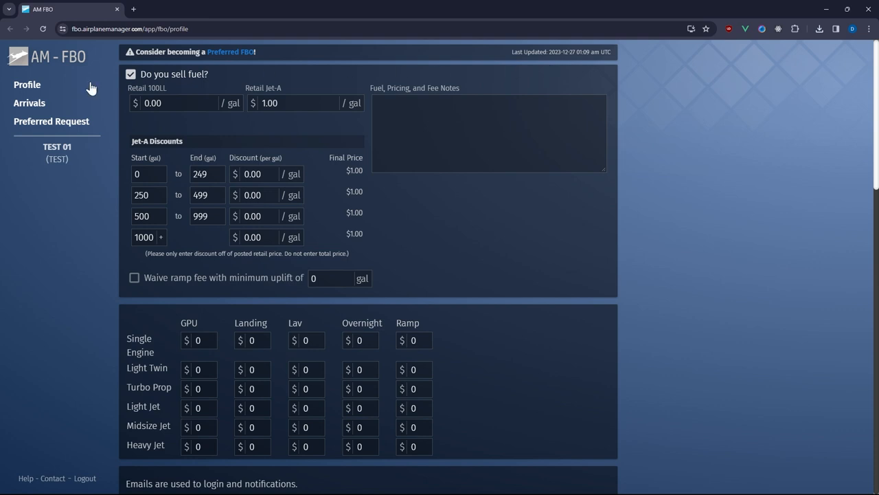
{"action": "mouse_move", "coordinate": [706, 29]}
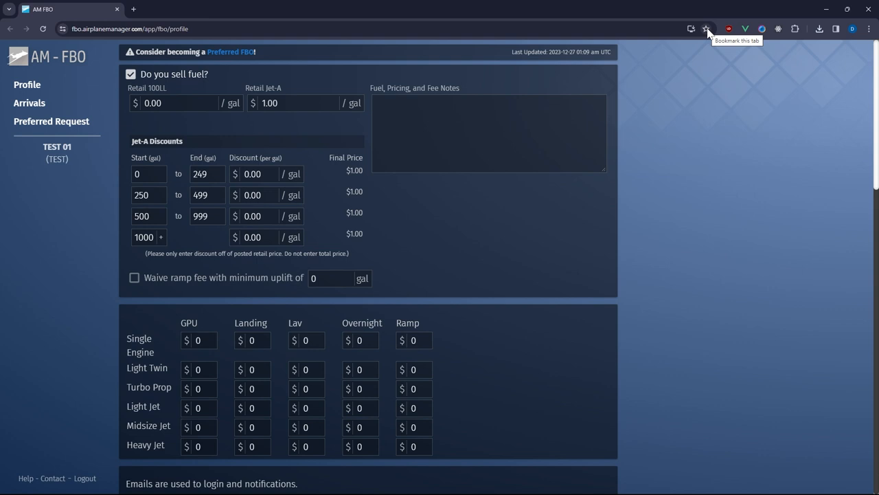
Step: Bookmark the FBO profile editor page and dismiss the confirmation
{"action": "left_click", "coordinate": [706, 28]}
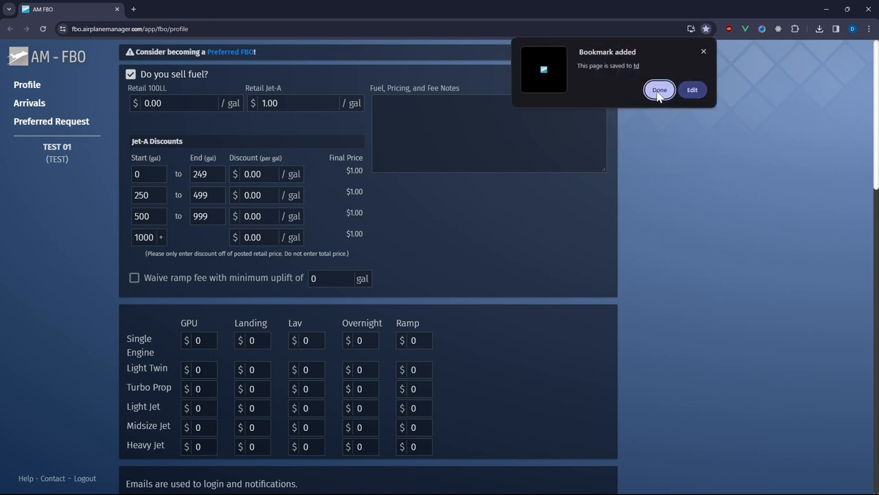
{"action": "left_click", "coordinate": [658, 90]}
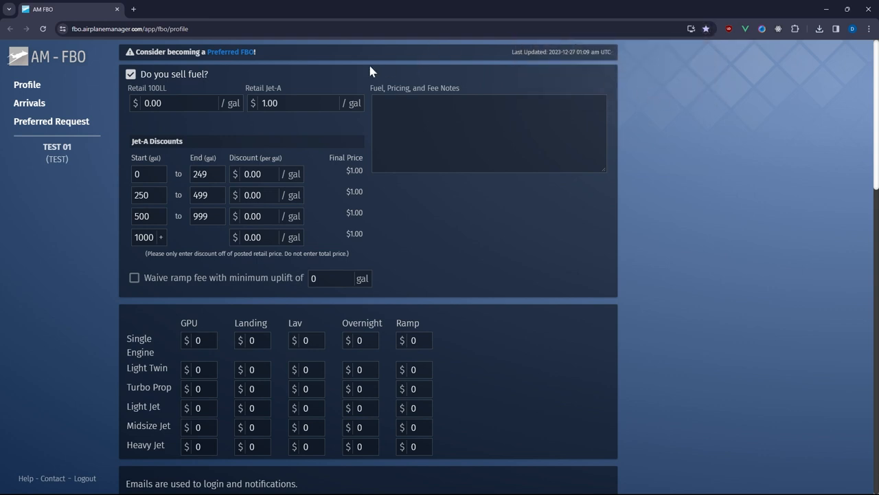
{"action": "mouse_move", "coordinate": [183, 84]}
{"action": "type", "text": "5"}
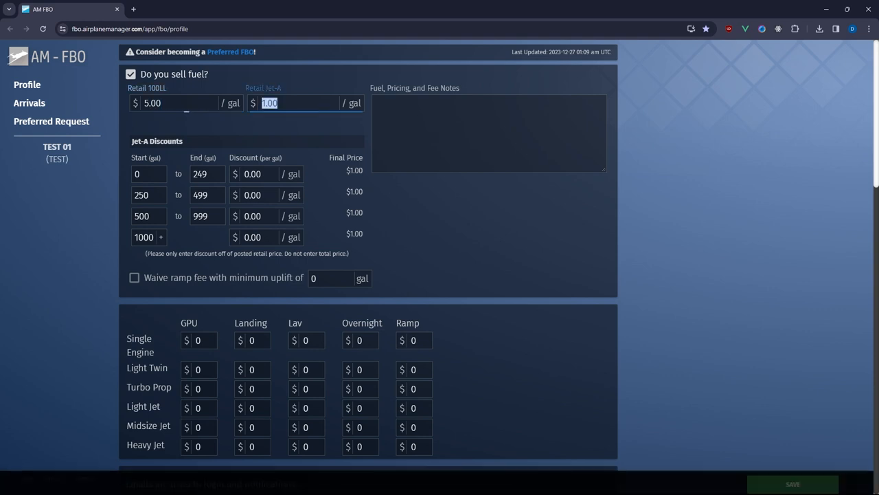
Step: Set the retail Jet-A price to $4.50 and move down the profile form
{"action": "type", "text": "4.50"}
{"action": "left_click", "coordinate": [266, 216]}
{"action": "type", "text": "0.3"}
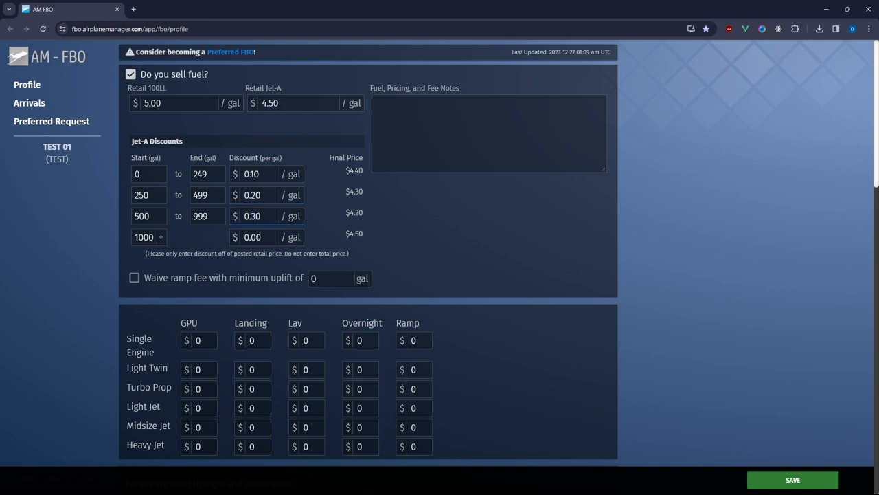
{"action": "scroll", "scroll_direction": "down", "scroll_amount": 3}
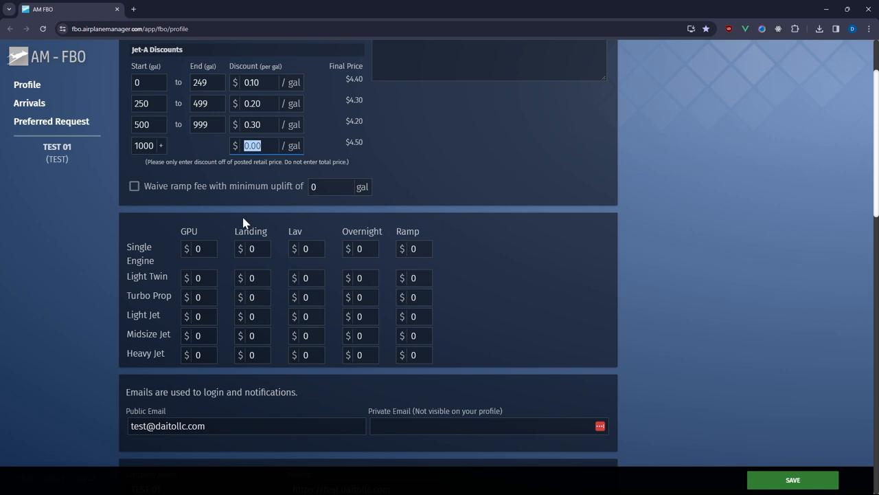
Step: Enter $20 Light Twin GPU and landing fees, then move down to the mobile phone fields
{"action": "scroll", "scroll_direction": "down", "scroll_amount": 3}
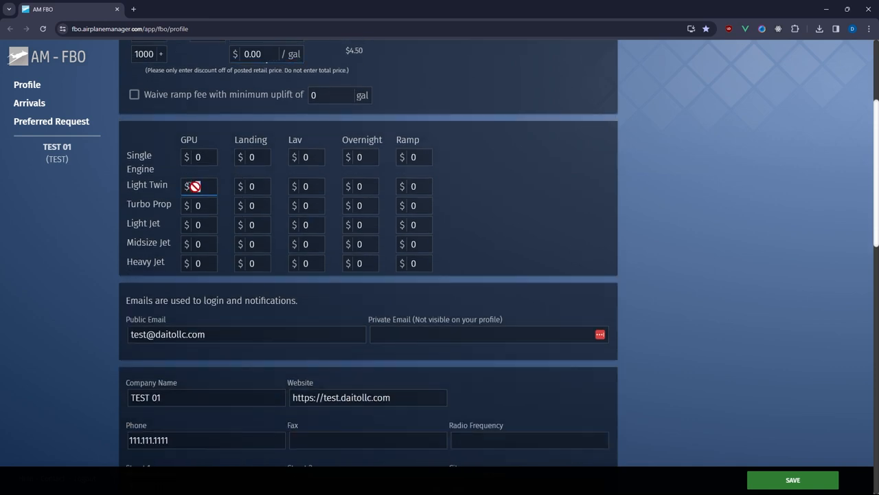
{"action": "type", "text": "20"}
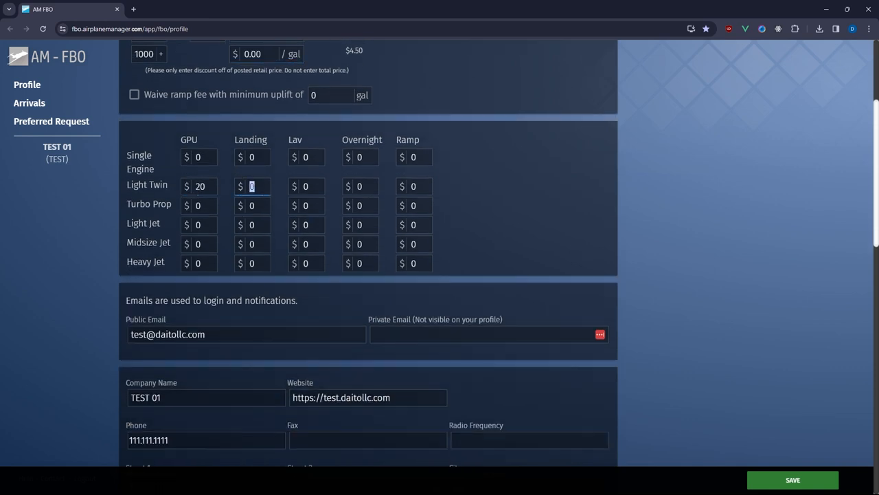
{"action": "type", "text": "20"}
{"action": "left_click", "coordinate": [306, 186]}
{"action": "type", "text": "2"}
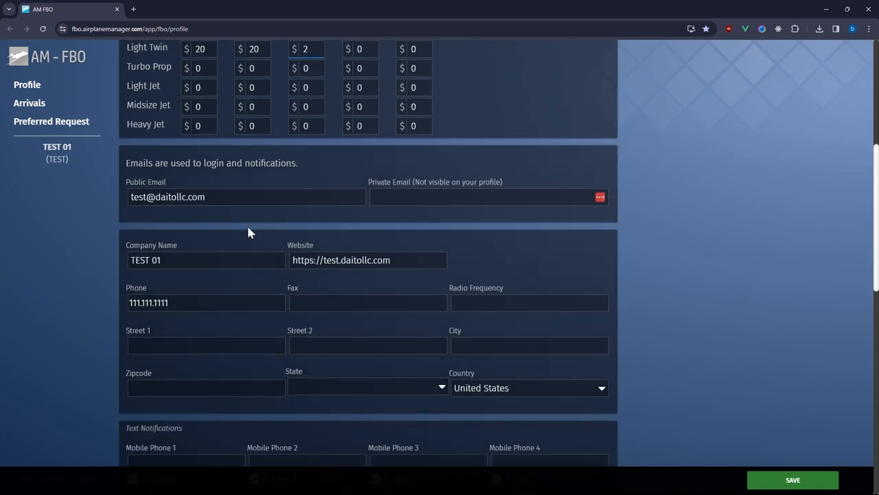
{"action": "scroll", "scroll_direction": "down", "scroll_amount": 3}
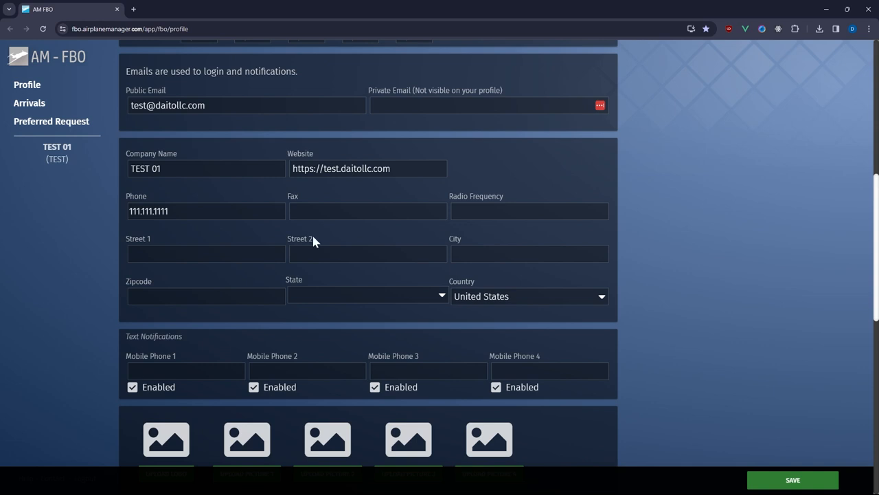
{"action": "scroll", "scroll_direction": "down", "scroll_amount": 3}
{"action": "type", "text": "5555555"}
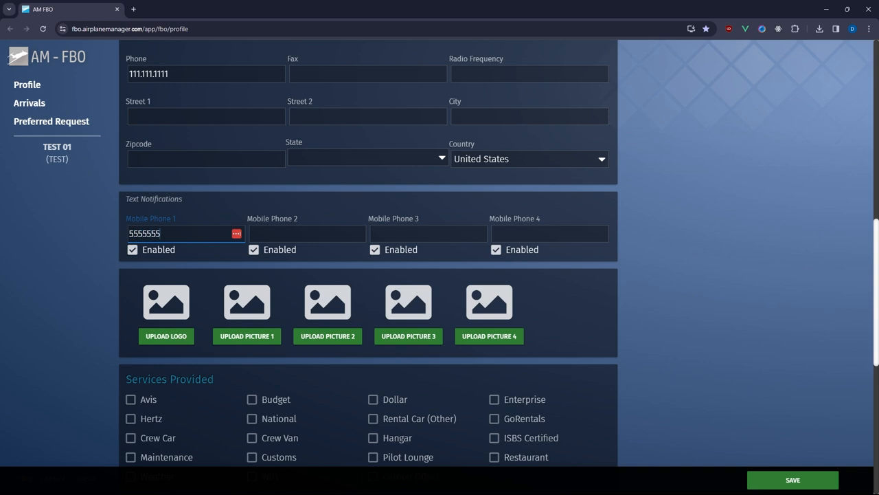
{"action": "scroll", "scroll_direction": "down", "scroll_amount": 3}
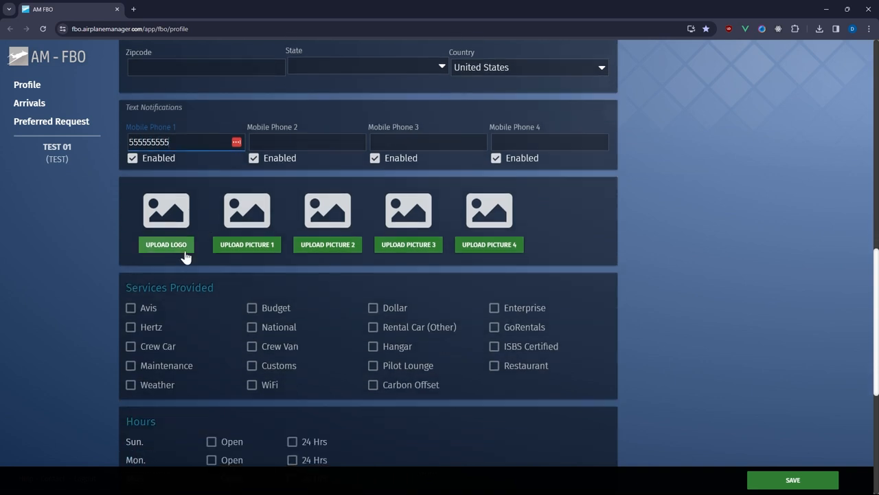
{"action": "mouse_move", "coordinate": [408, 244]}
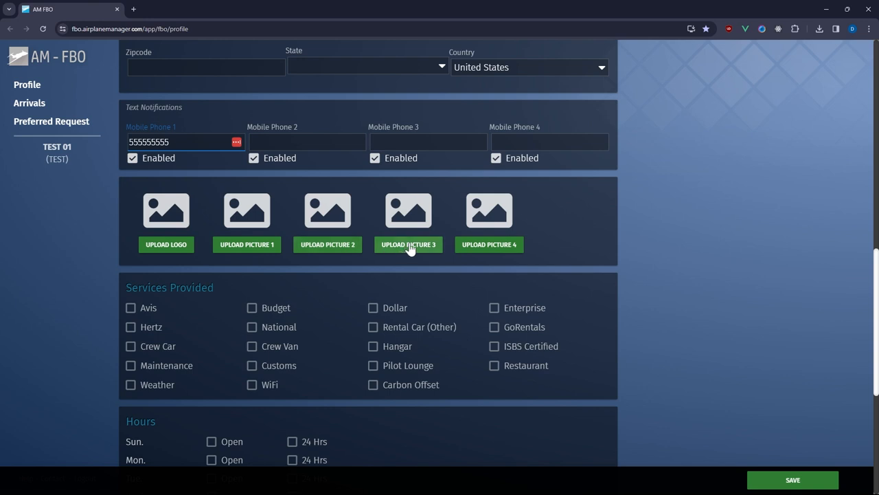
Step: Scroll to Services Provided and add Pilot Lounge as a provided service
{"action": "scroll", "scroll_direction": "down", "scroll_amount": 3}
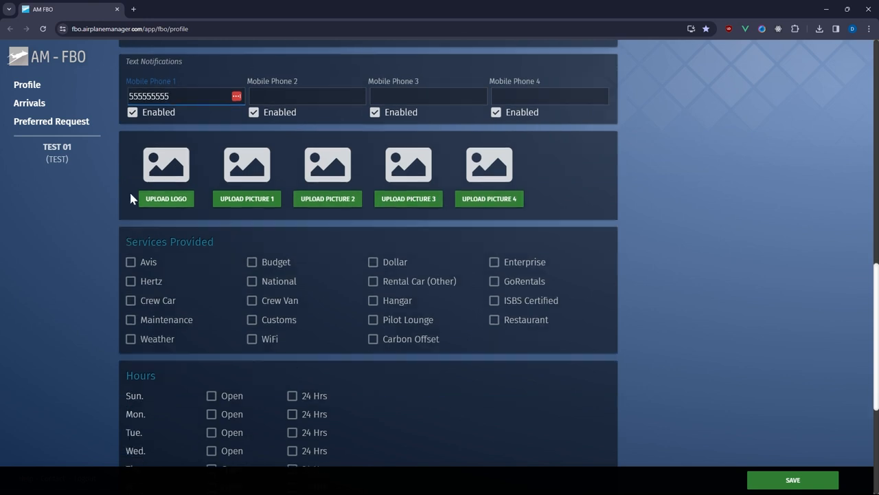
{"action": "scroll", "scroll_direction": "down", "scroll_amount": 3}
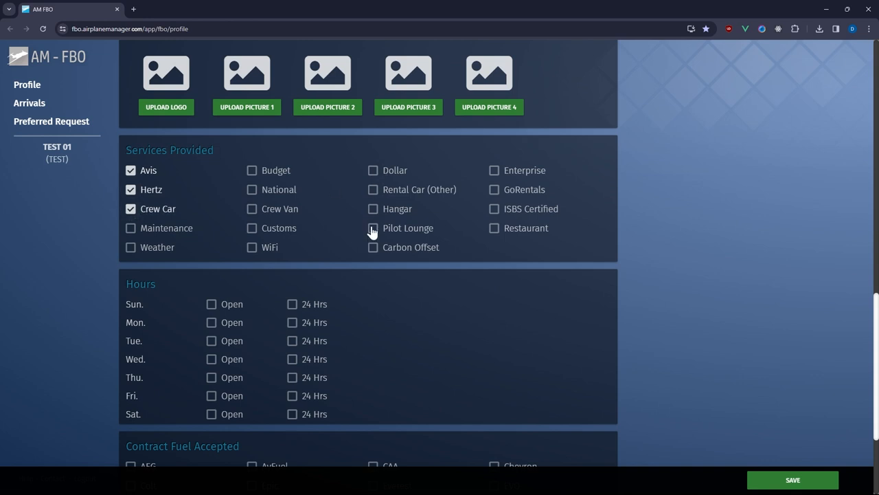
{"action": "left_click", "coordinate": [373, 228]}
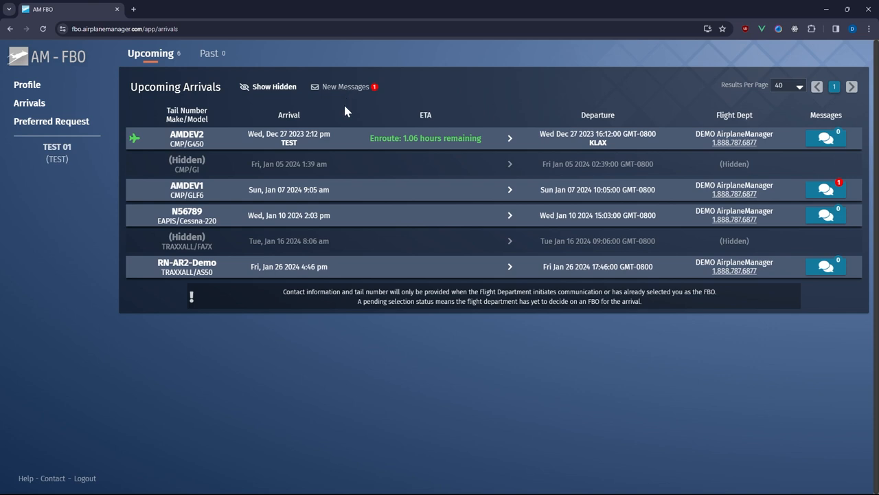
{"action": "mouse_move", "coordinate": [29, 102]}
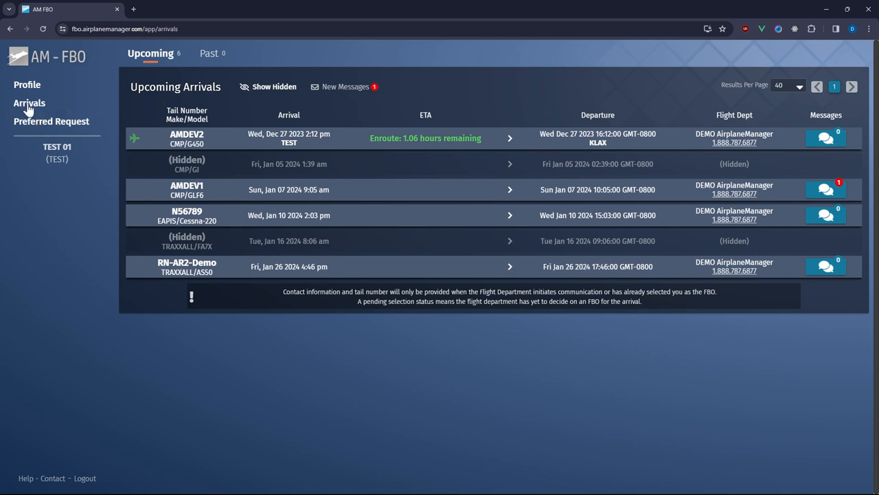
{"action": "mouse_move", "coordinate": [152, 104]}
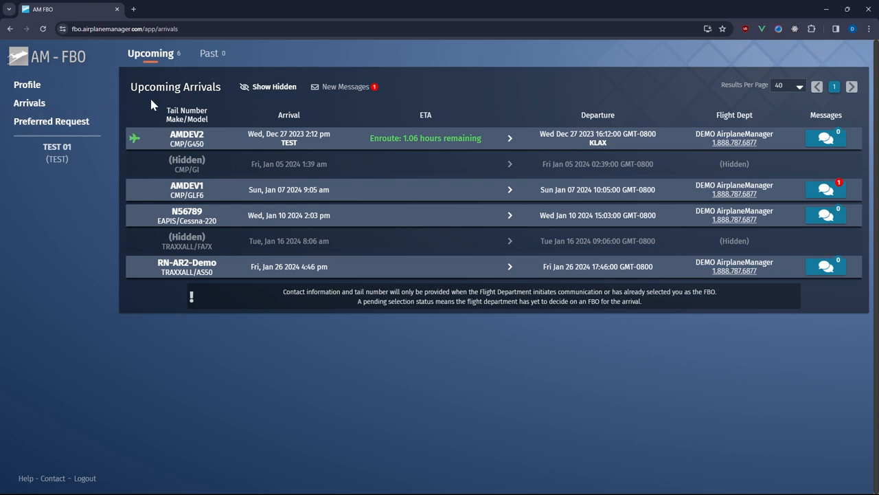
{"action": "mouse_move", "coordinate": [264, 118]}
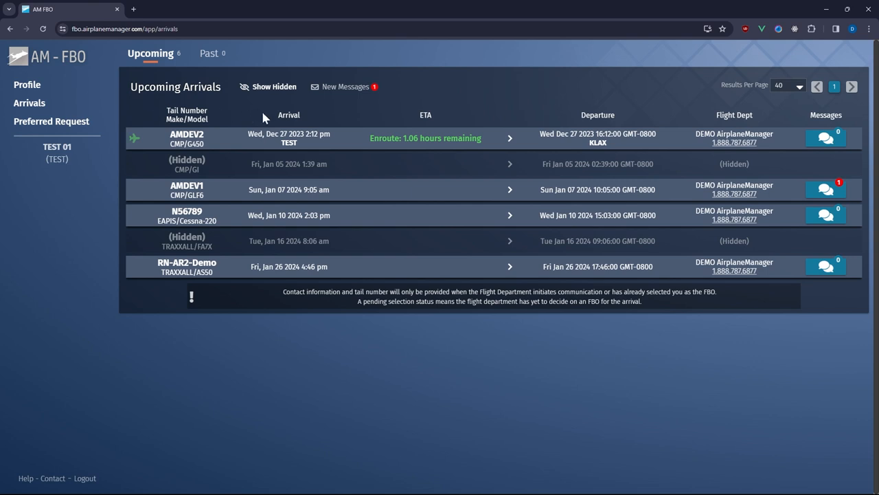
{"action": "mouse_move", "coordinate": [274, 140]}
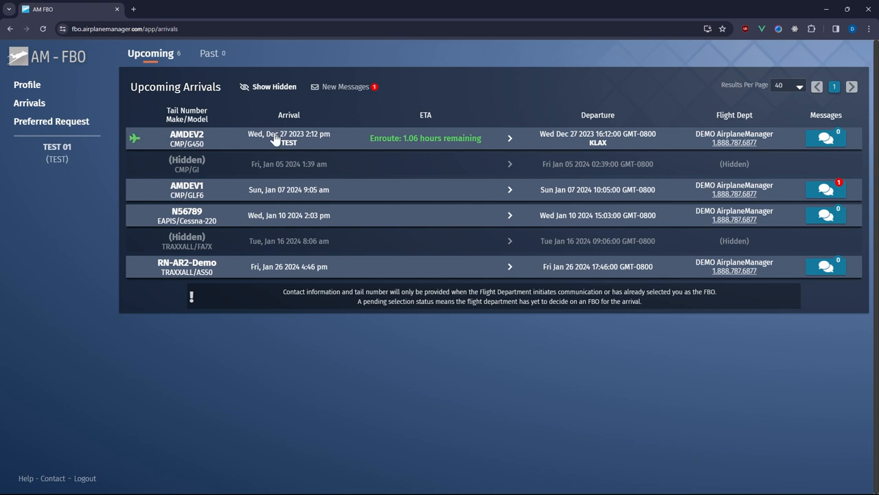
{"action": "mouse_move", "coordinate": [598, 141]}
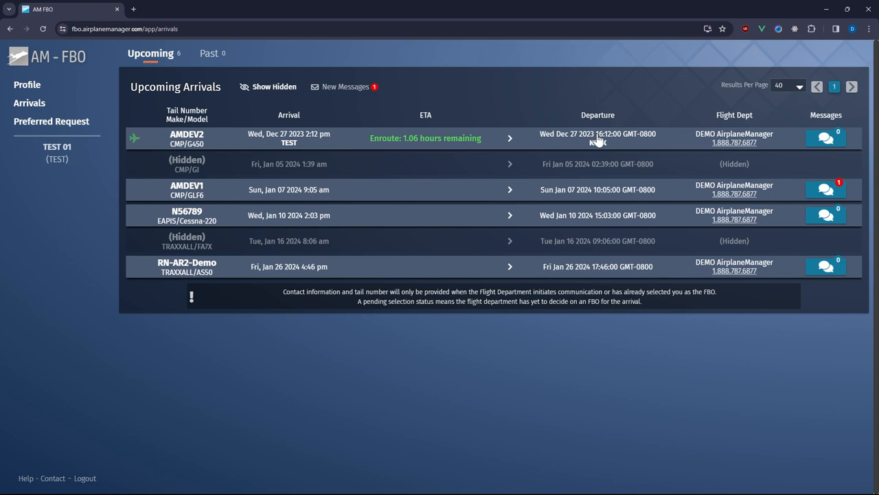
{"action": "mouse_move", "coordinate": [734, 142]}
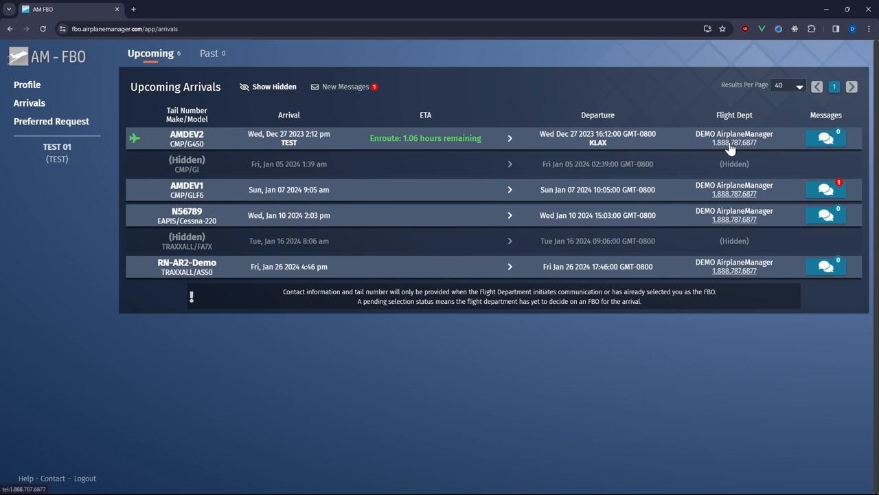
{"action": "mouse_move", "coordinate": [383, 132]}
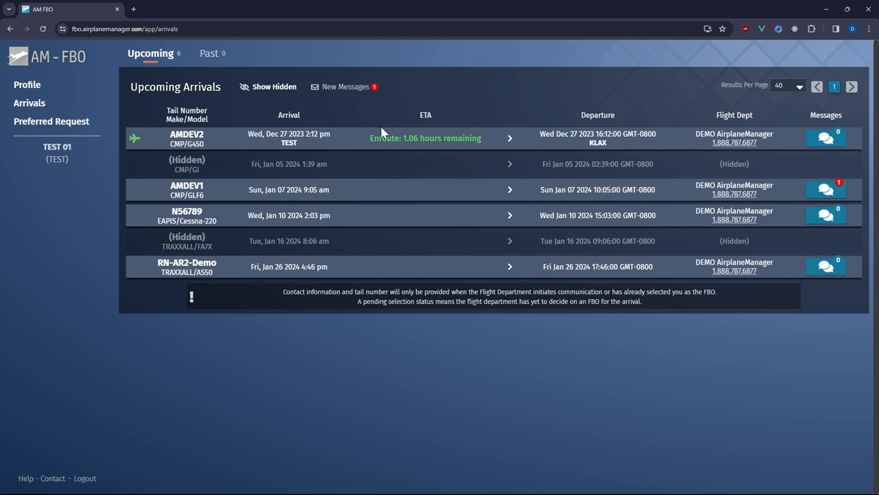
{"action": "mouse_move", "coordinate": [420, 148]}
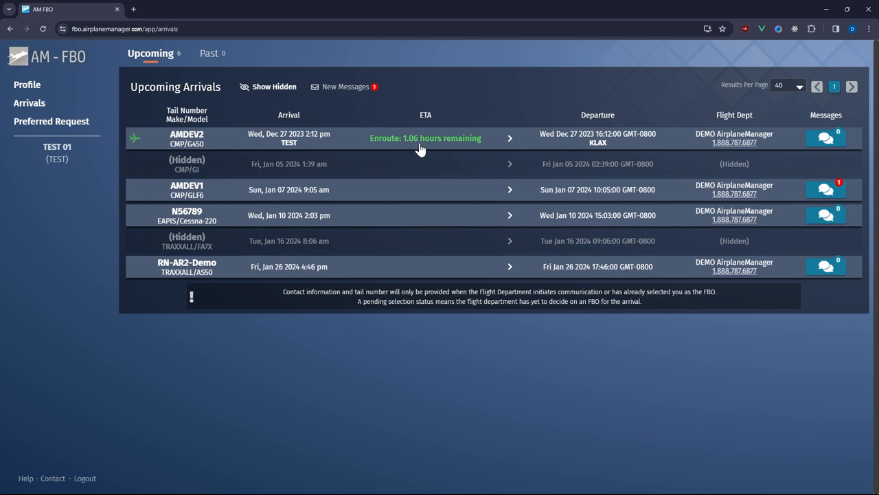
{"action": "mouse_move", "coordinate": [410, 150]}
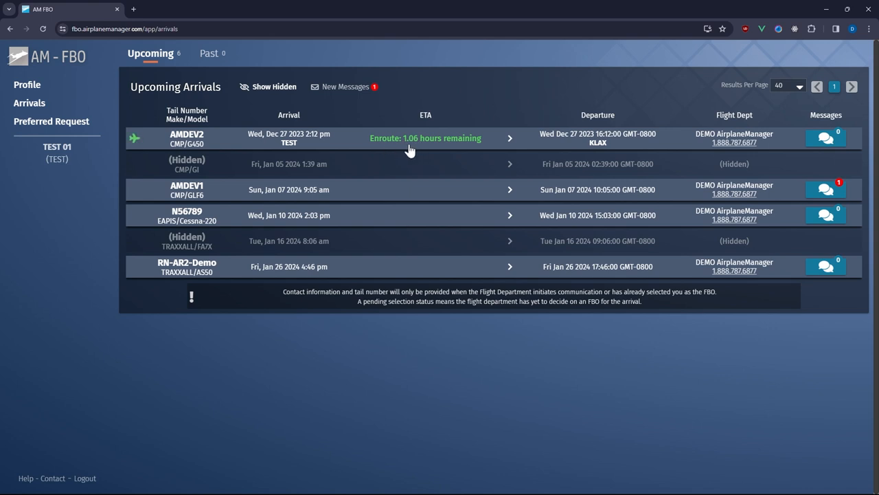
{"action": "mouse_move", "coordinate": [209, 53]}
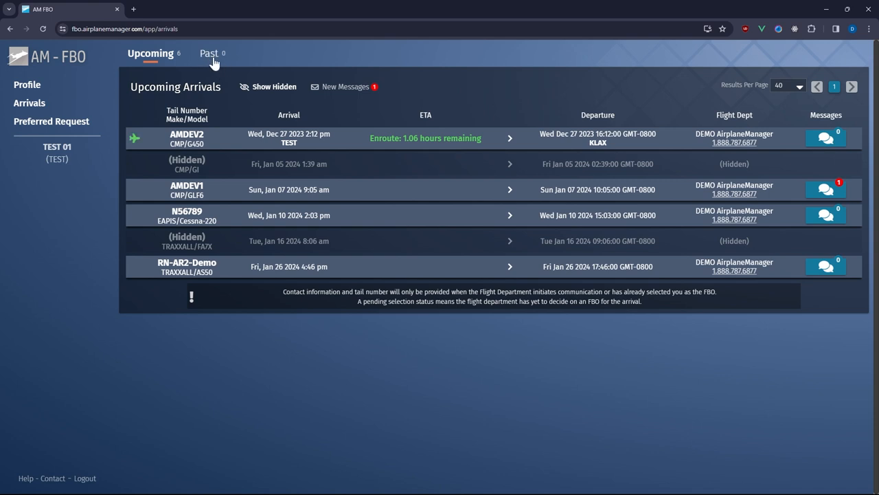
{"action": "mouse_move", "coordinate": [279, 169]}
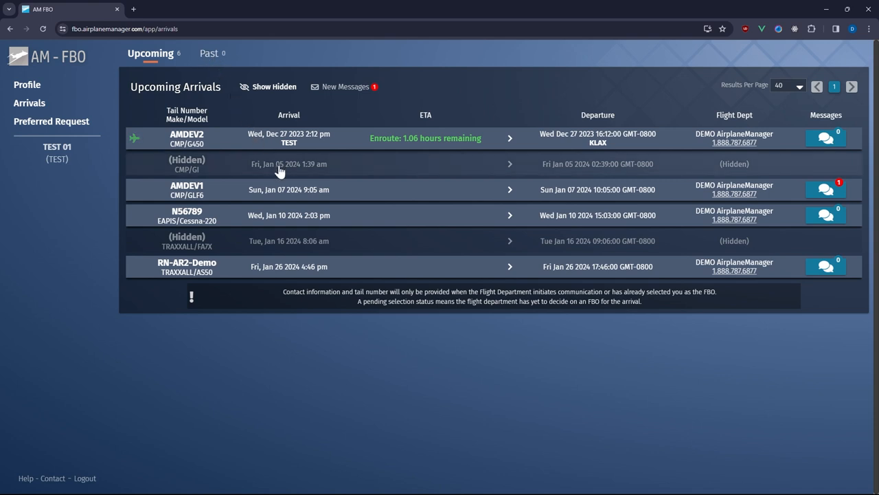
{"action": "mouse_move", "coordinate": [277, 204]}
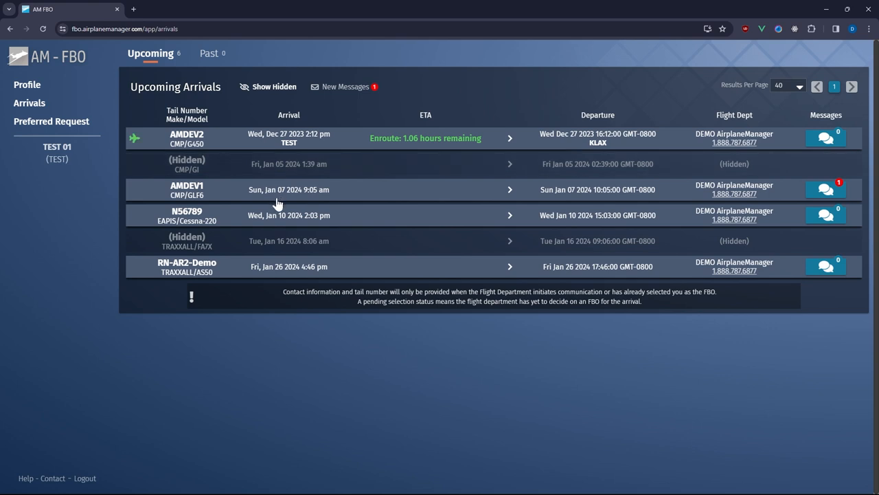
{"action": "mouse_move", "coordinate": [265, 246]}
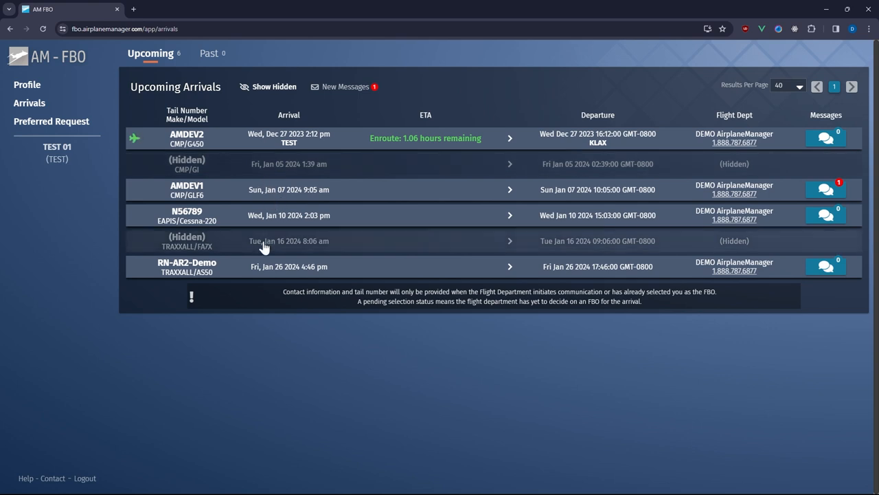
{"action": "mouse_move", "coordinate": [257, 116]}
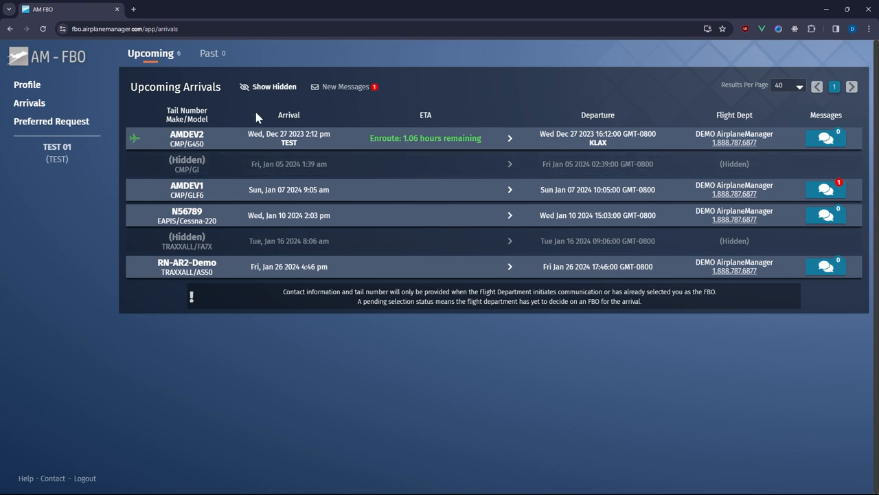
{"action": "mouse_move", "coordinate": [261, 116]}
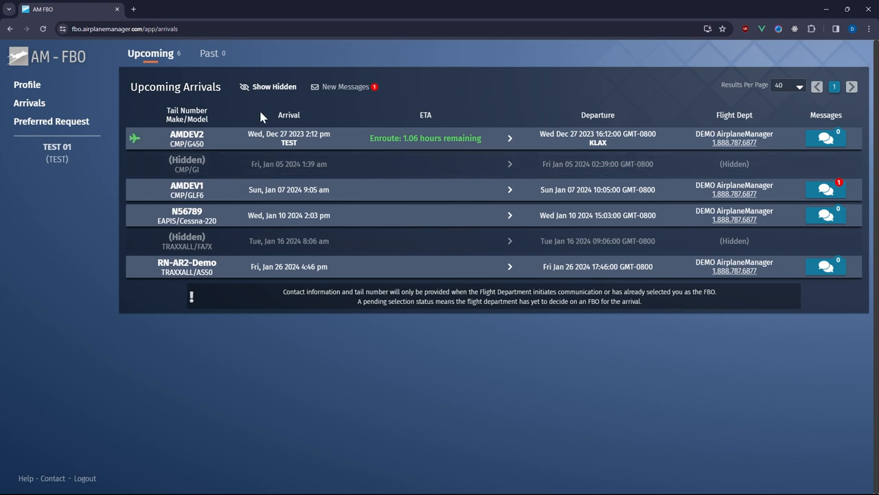
{"action": "mouse_move", "coordinate": [280, 115]}
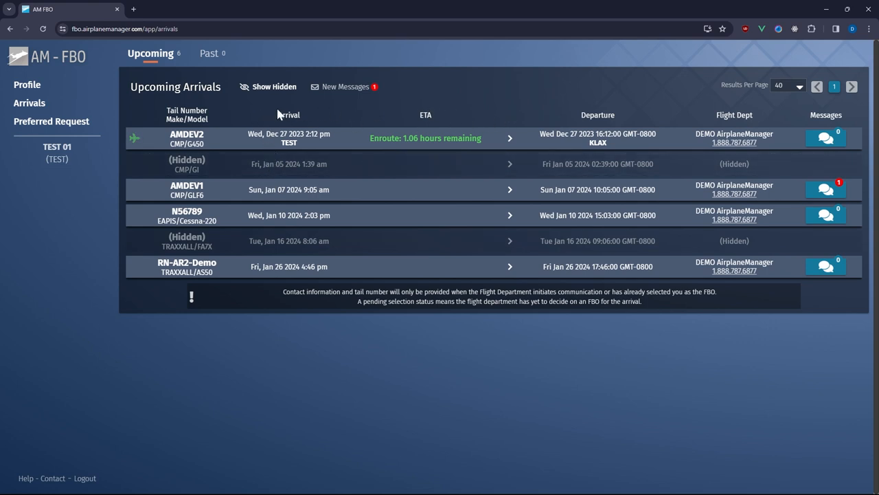
Step: Turn off Show Hidden so only the four visible upcoming arrivals are listed
{"action": "left_click", "coordinate": [273, 87]}
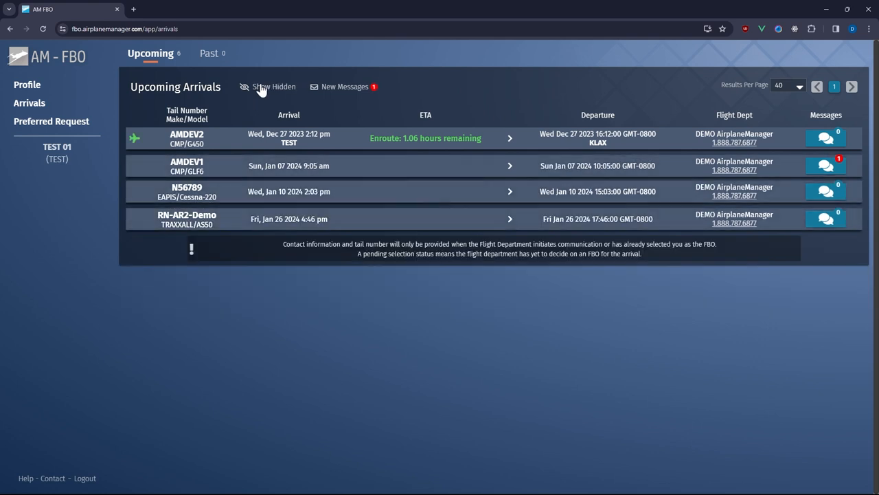
{"action": "mouse_move", "coordinate": [345, 111]}
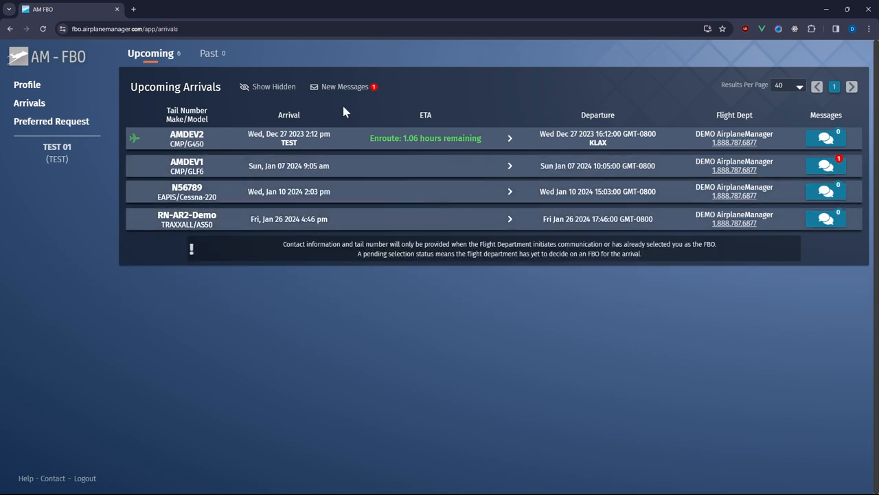
{"action": "mouse_move", "coordinate": [343, 91]}
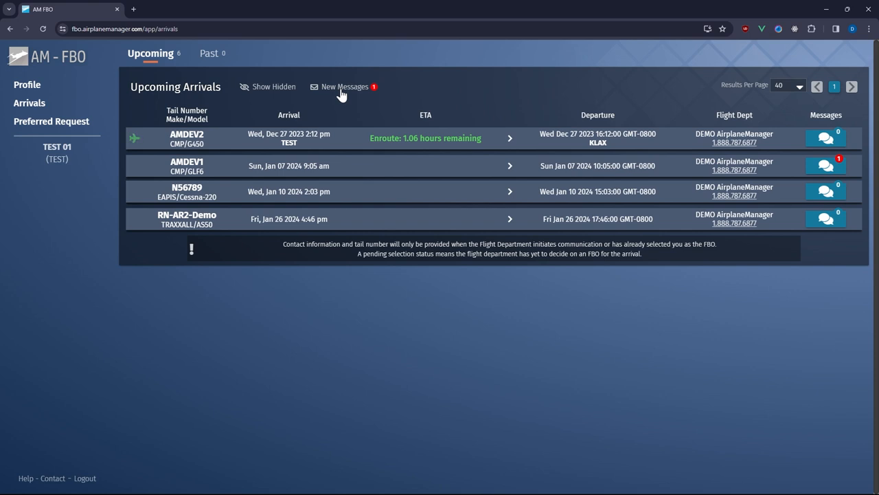
{"action": "mouse_move", "coordinate": [827, 166]}
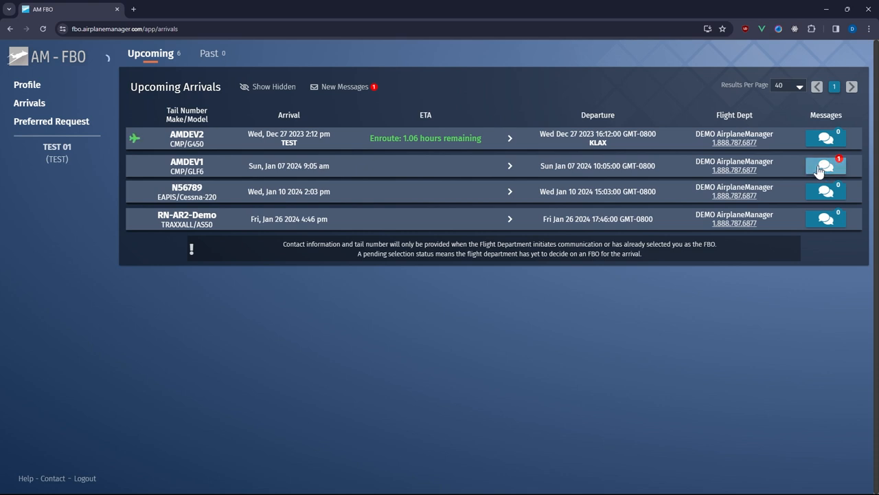
Step: Reply 'Yes we do!' to AMDEV1's message, then bring up the Preferred FBO bid form
{"action": "left_click", "coordinate": [825, 166]}
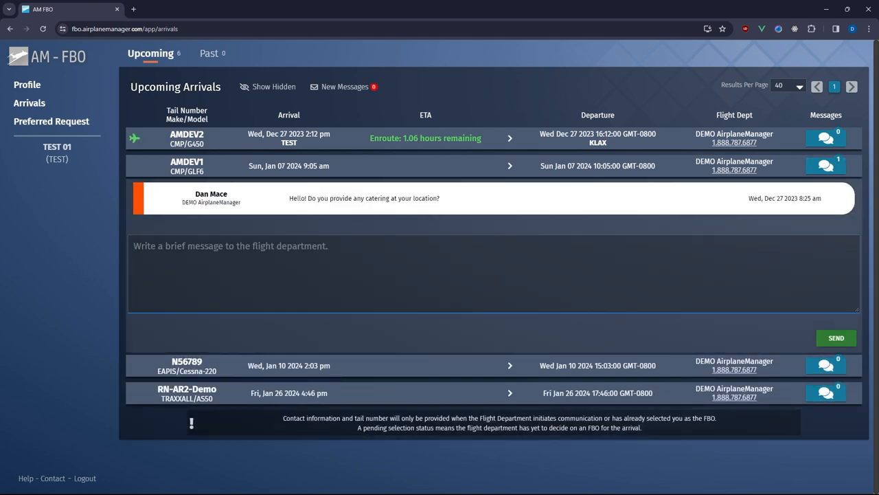
{"action": "type", "text": "Yes we do!"}
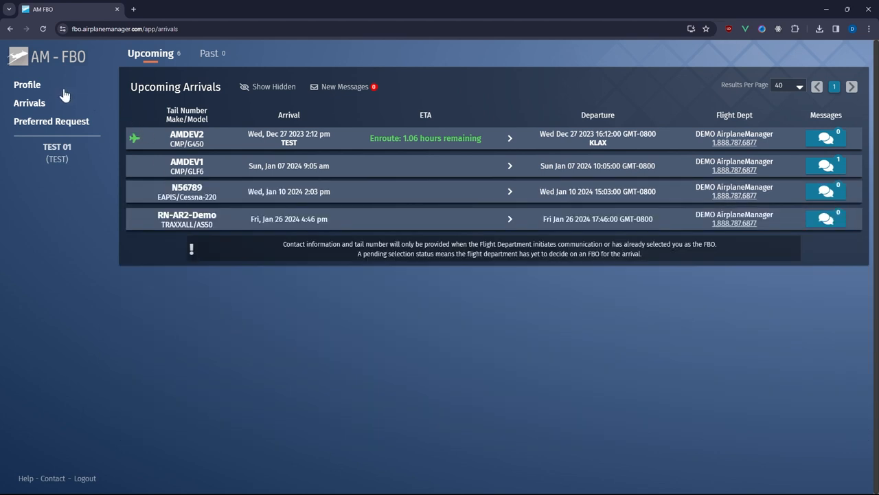
{"action": "mouse_move", "coordinate": [51, 120]}
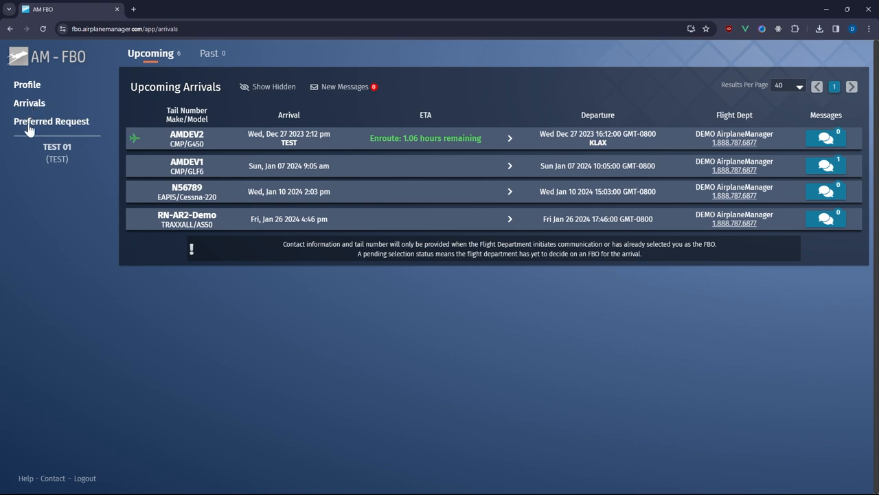
{"action": "left_click", "coordinate": [51, 121]}
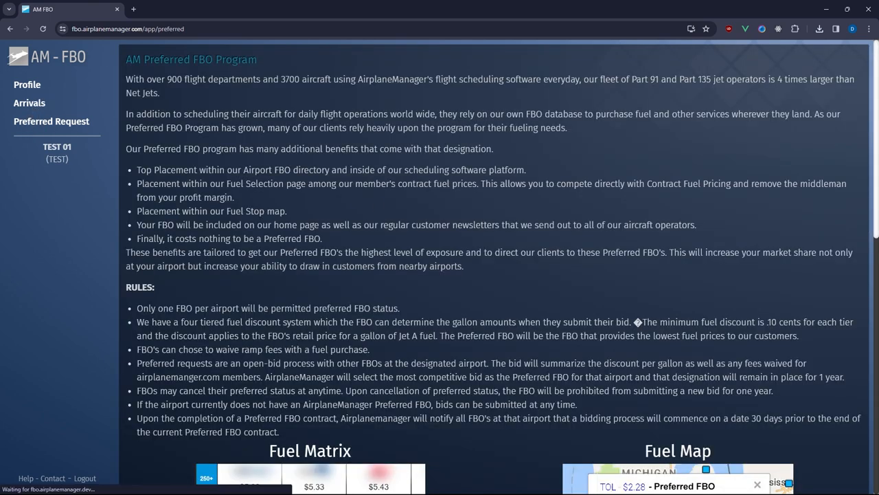
{"action": "scroll", "scroll_direction": "down", "scroll_amount": 3}
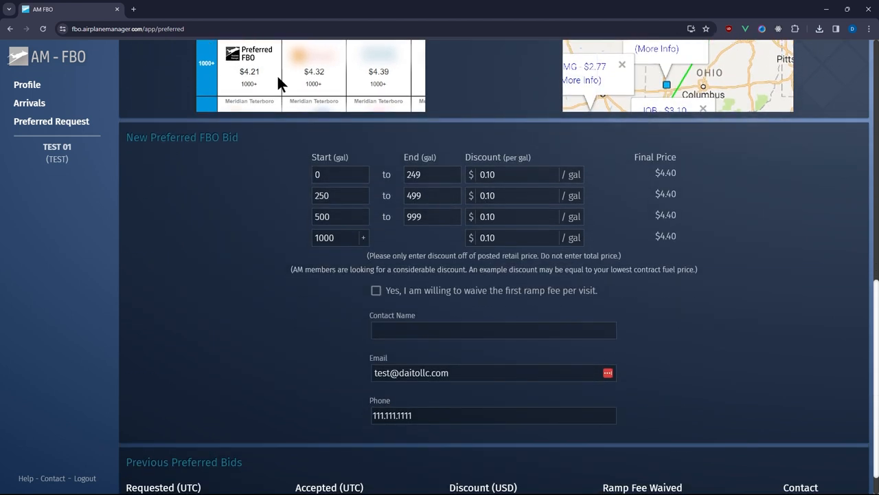
{"action": "scroll", "scroll_direction": "down", "scroll_amount": 3}
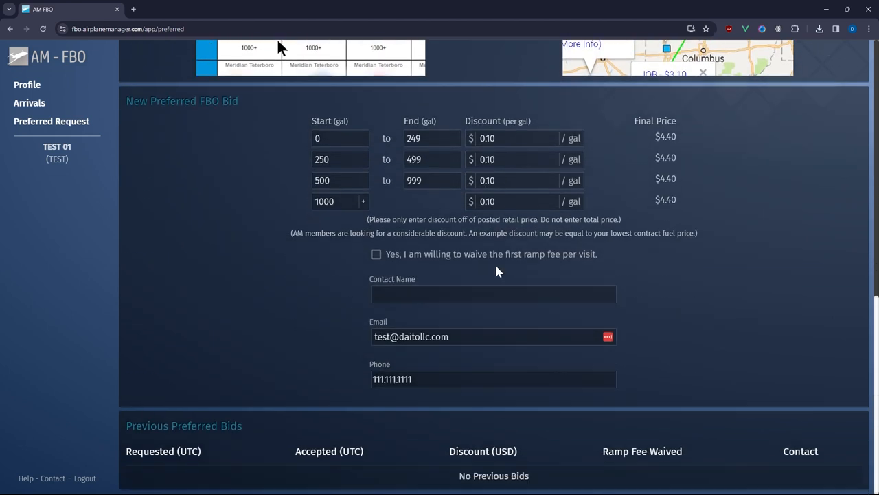